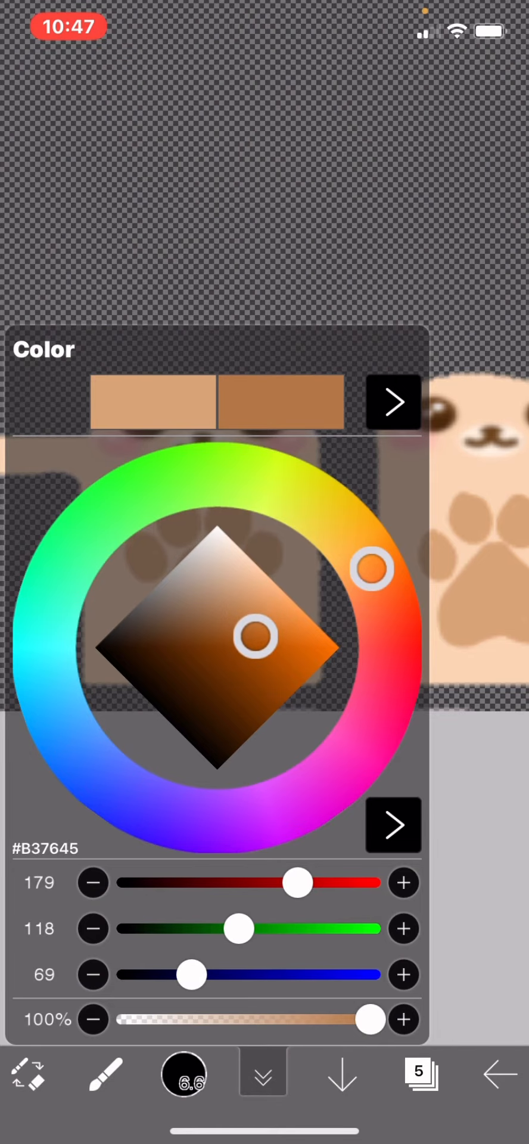
Step: Confirm the medium brown #B37645 as the drawing colour and close the Color panel
{"action": "left_click", "coordinate": [263, 1075]}
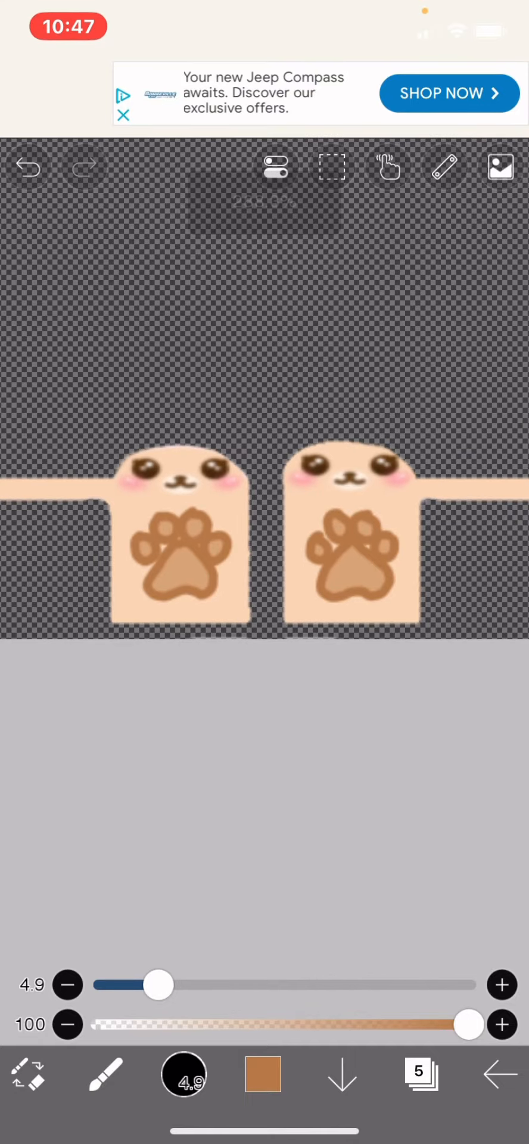
{"action": "left_click", "coordinate": [169, 999]}
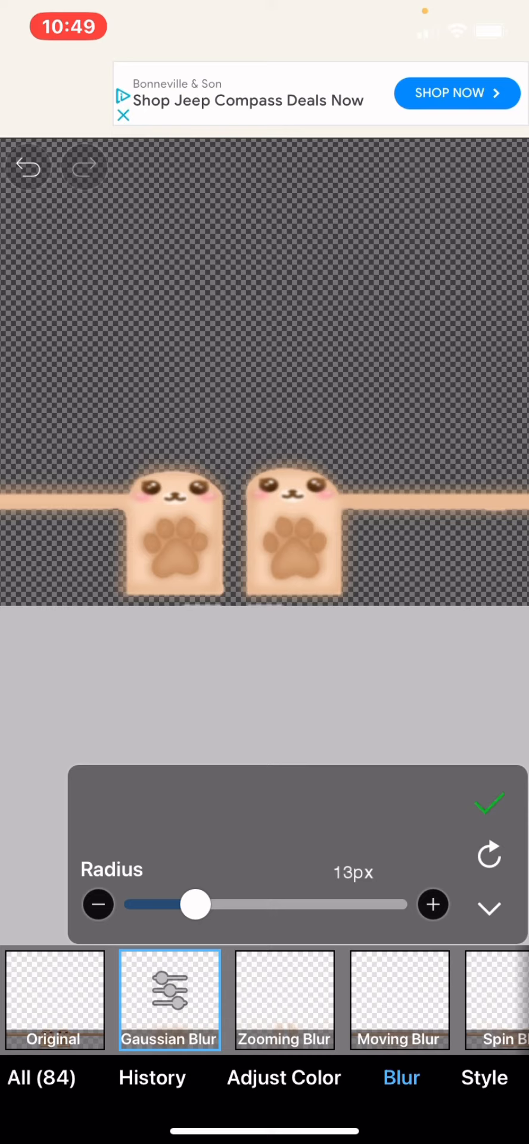